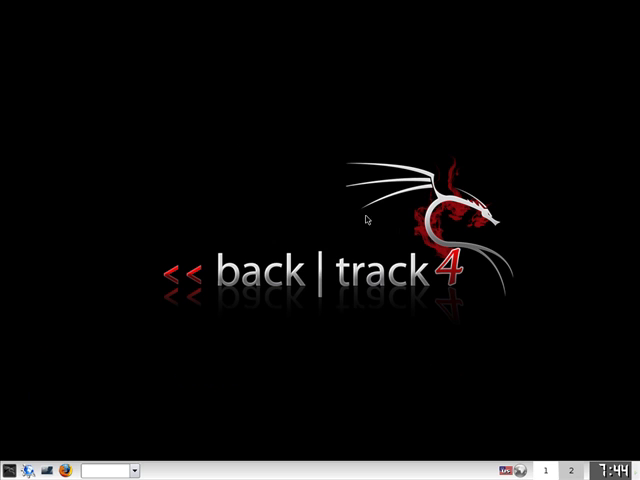
pyautogui.moveTo(316, 215)
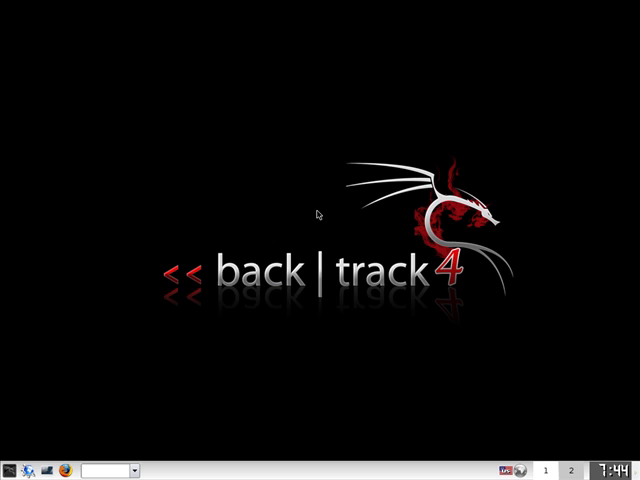
pyautogui.moveTo(276, 214)
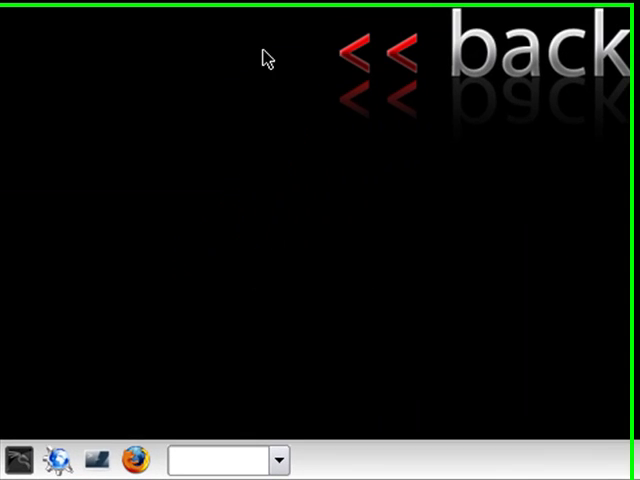
# - Launch chntpw from the K menu under Backtrack > PasswordAttacks
pyautogui.click(13, 459)
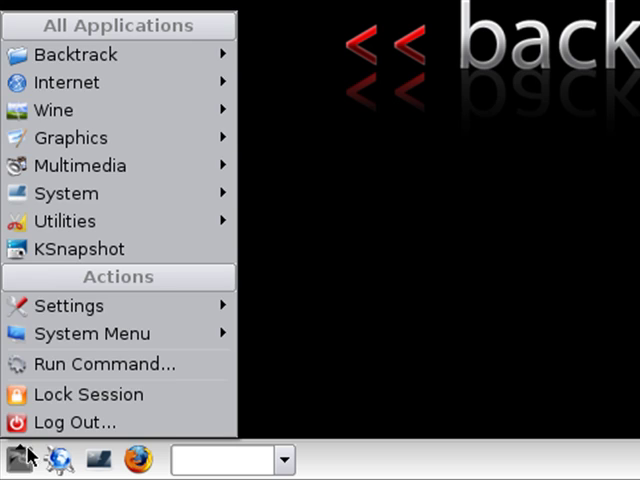
pyautogui.click(75, 54)
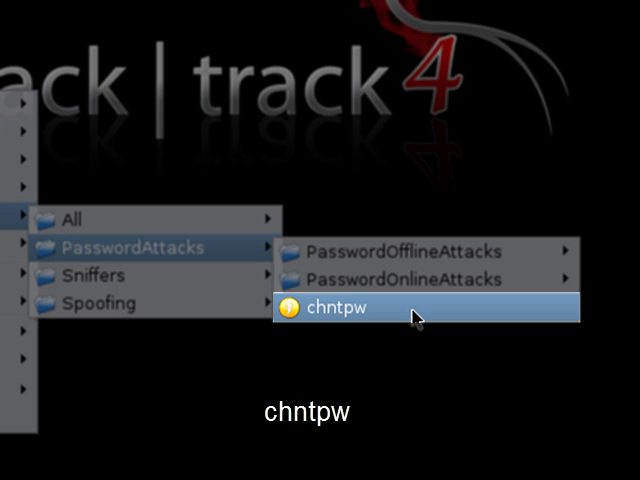
pyautogui.click(336, 308)
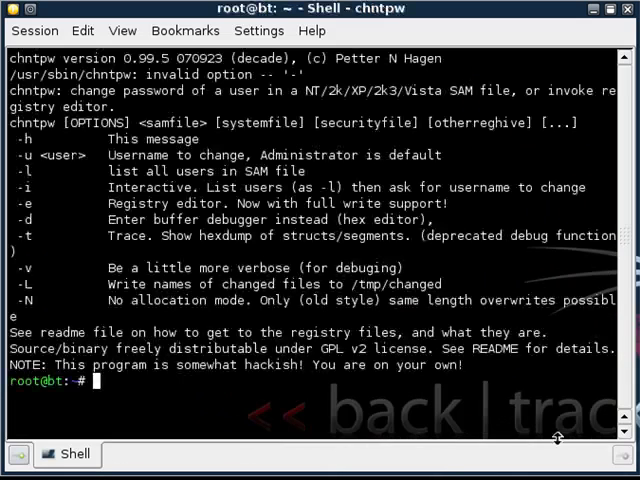
pyautogui.moveTo(487, 268)
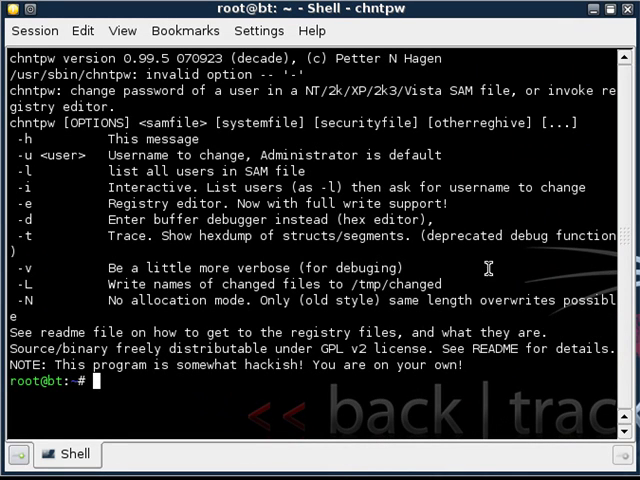
pyautogui.moveTo(27, 196)
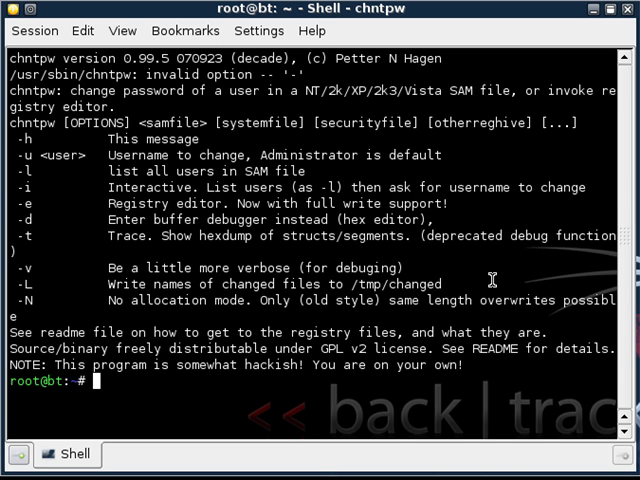
# - Start typing the chntpw command at the root prompt with tab completion
pyautogui.write('chntpw')
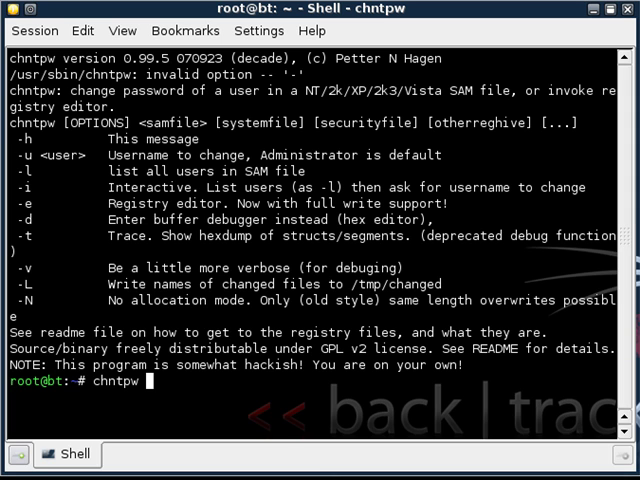
# - Run 'chntpw -i /mnt/hda1/Windows/System32/config/SAM' to edit users interactively
pyautogui.write('-i')
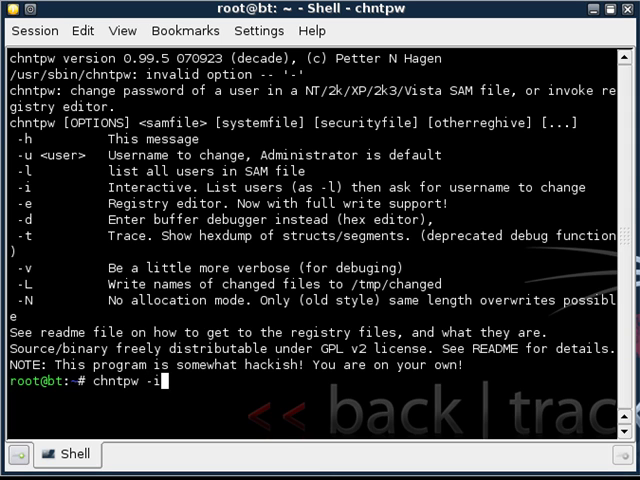
pyautogui.moveTo(25, 187)
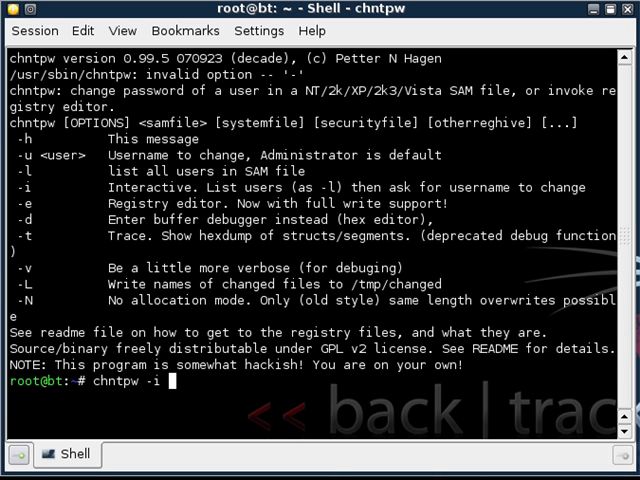
pyautogui.write('/')
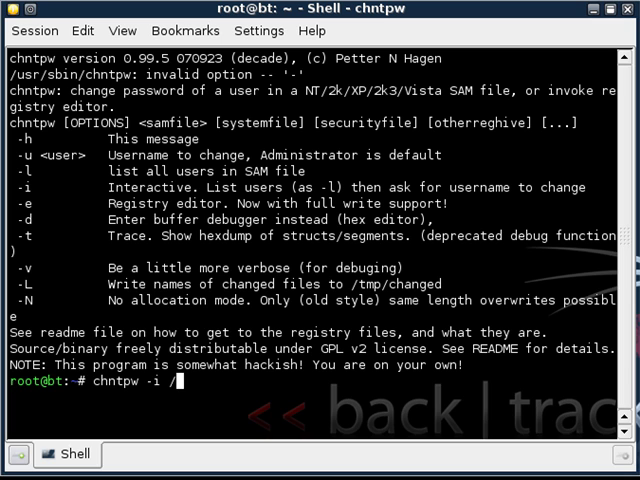
pyautogui.write('mnt')
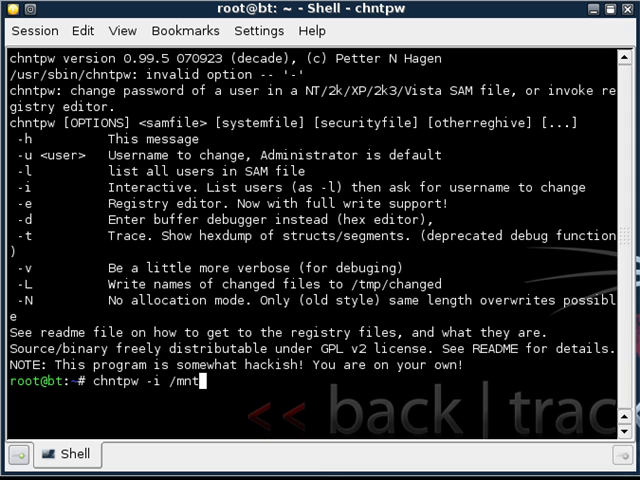
pyautogui.write('/')
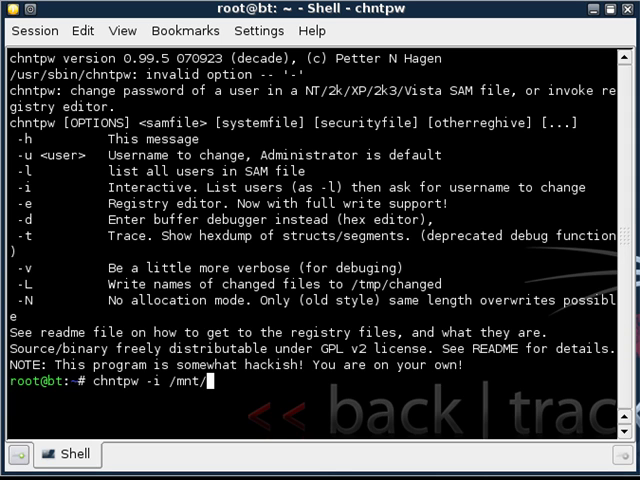
pyautogui.write('hda')
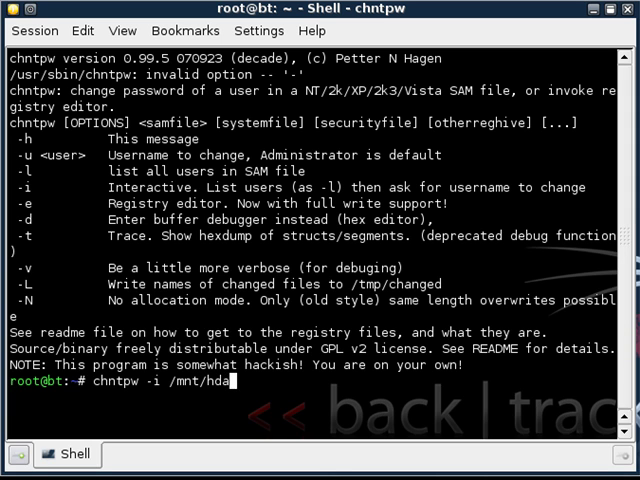
pyautogui.write('1/Wind')
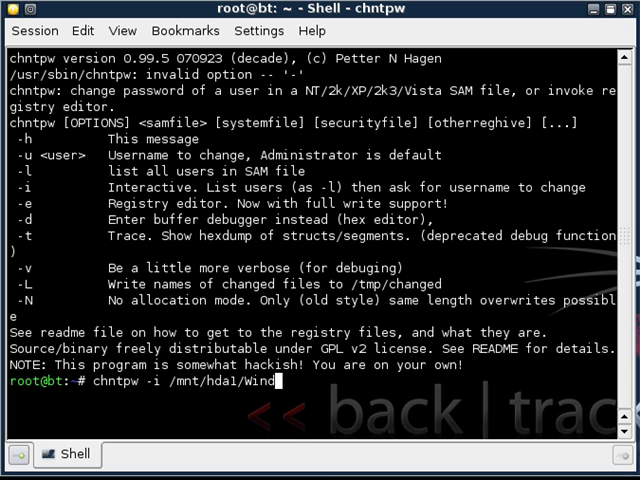
pyautogui.write('ows/Sys')
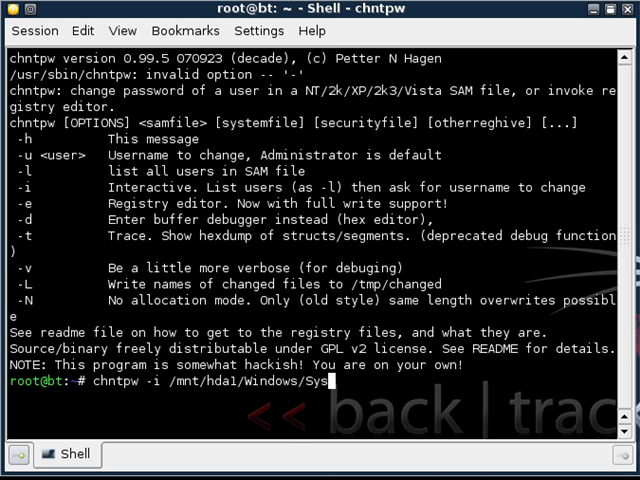
pyautogui.write('tem32/confi')
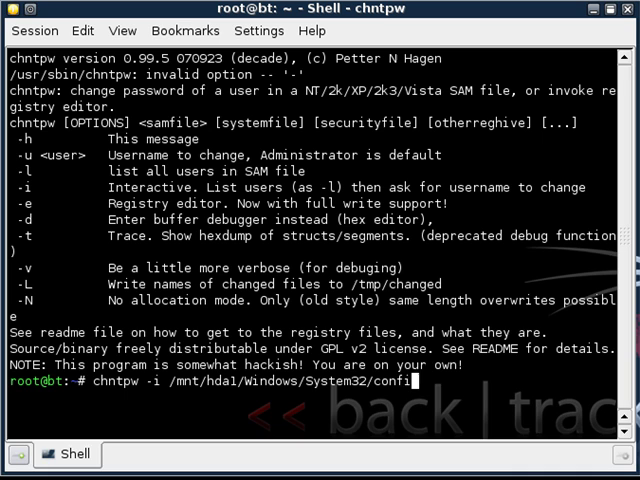
pyautogui.write('g/')
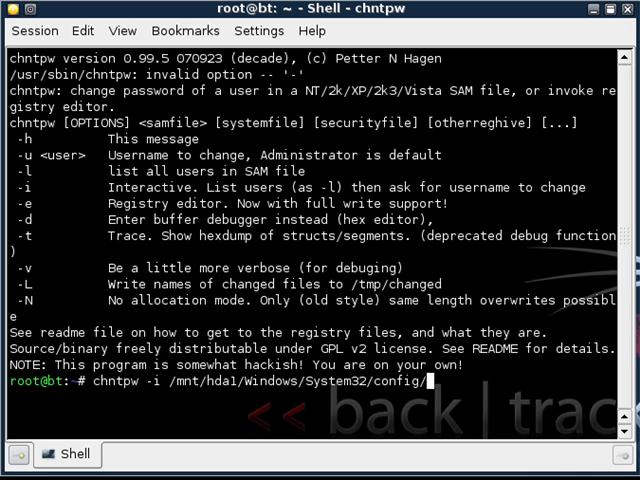
pyautogui.write('SAM')
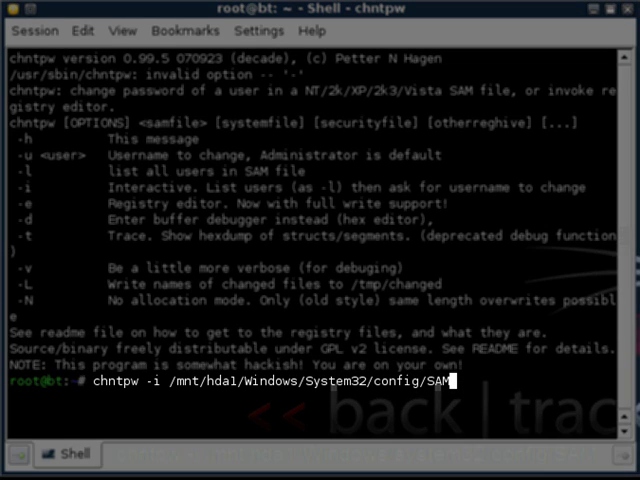
pyautogui.press('Return')
pyautogui.write('1')
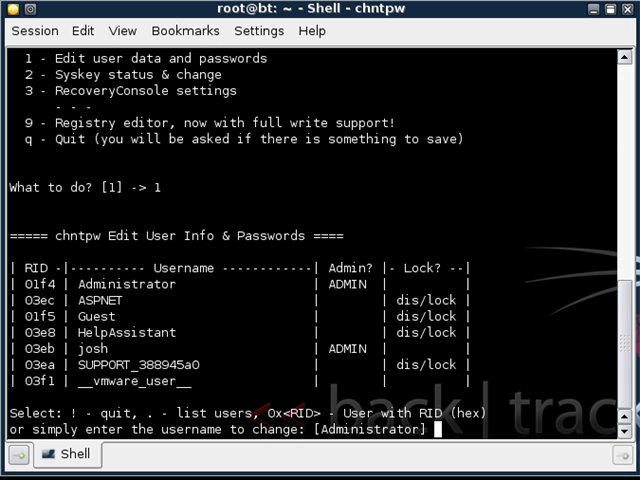
pyautogui.moveTo(105, 348)
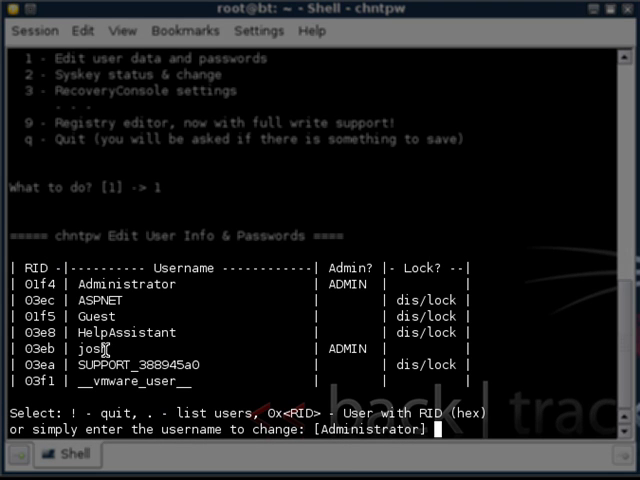
pyautogui.moveTo(510, 314)
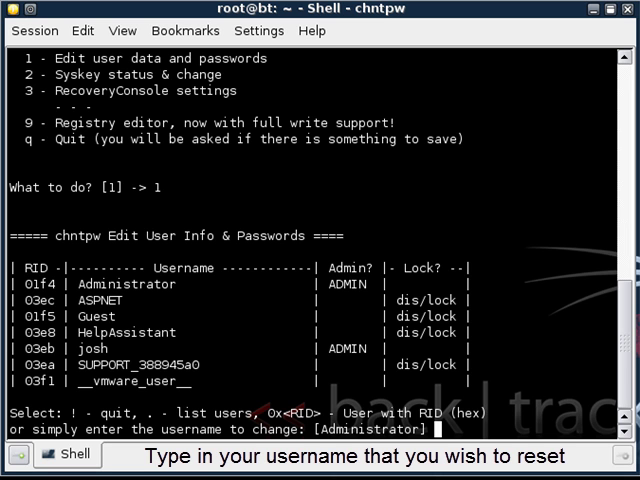
# - Select user 'josh' at the user prompt to open his edit menu
pyautogui.write('josh')
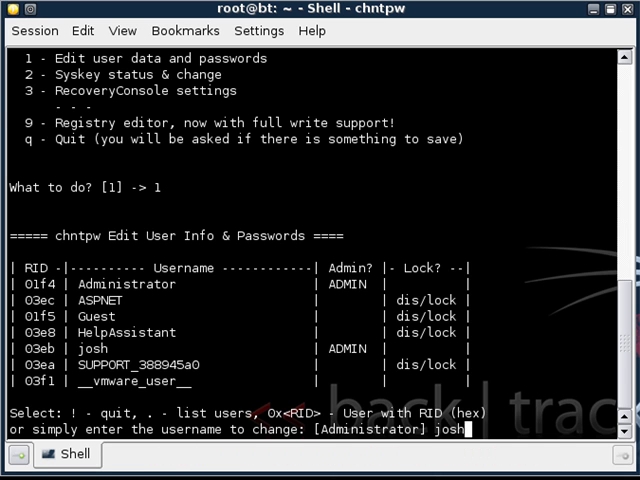
pyautogui.press('Return')
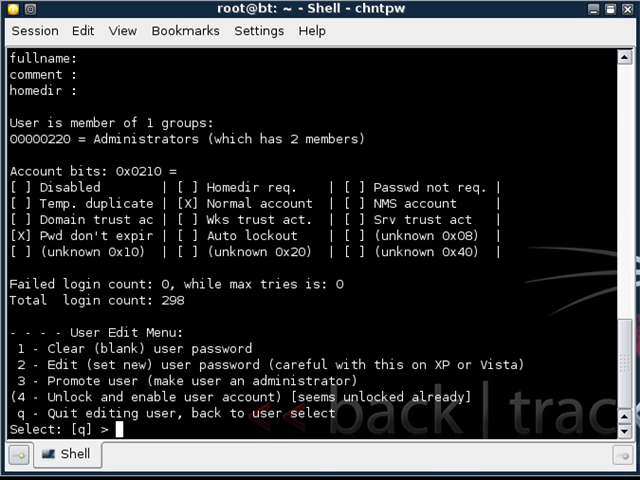
pyautogui.moveTo(287, 343)
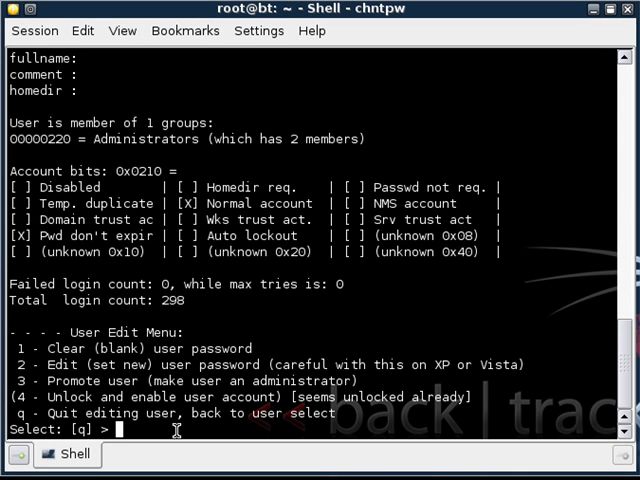
# - Choose option 1 to blank josh's password
pyautogui.write('1')
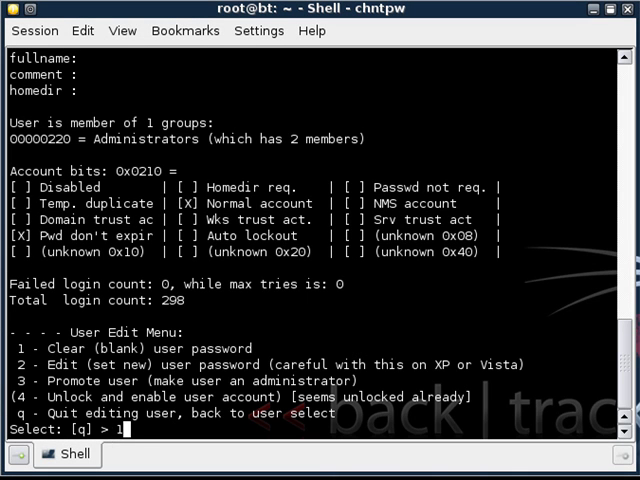
pyautogui.press('Return')
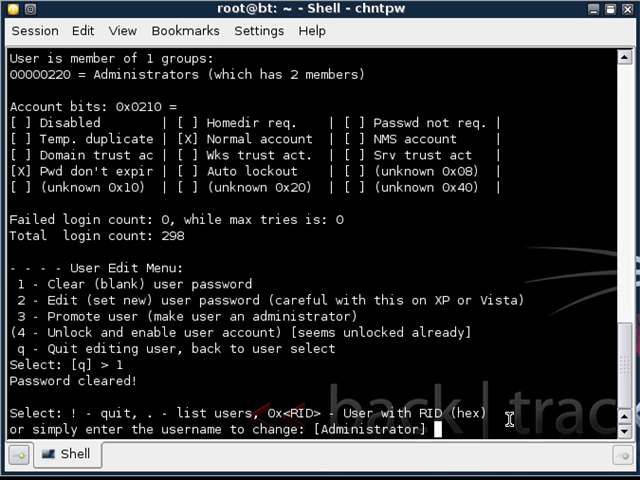
# - Reselect josh and choose option 4 to unlock and enable his account
pyautogui.write('jo')
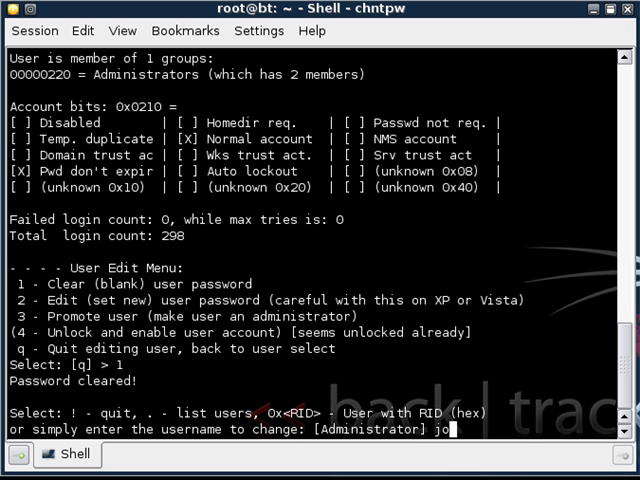
pyautogui.press('Return')
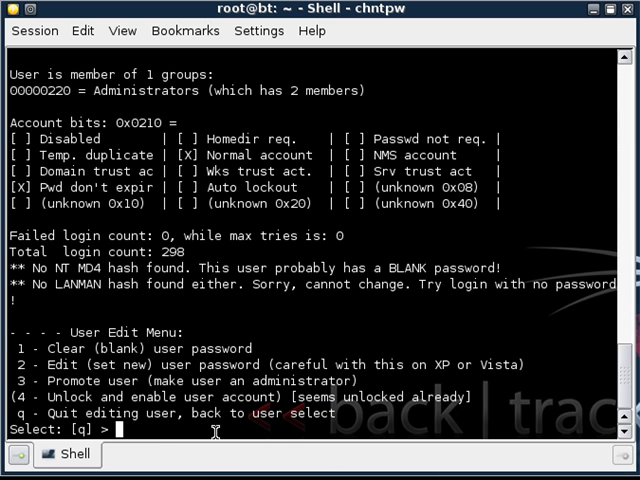
pyautogui.moveTo(293, 402)
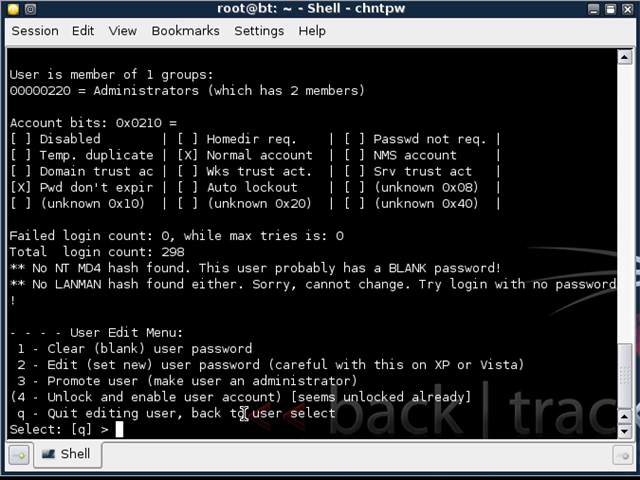
pyautogui.write('4')
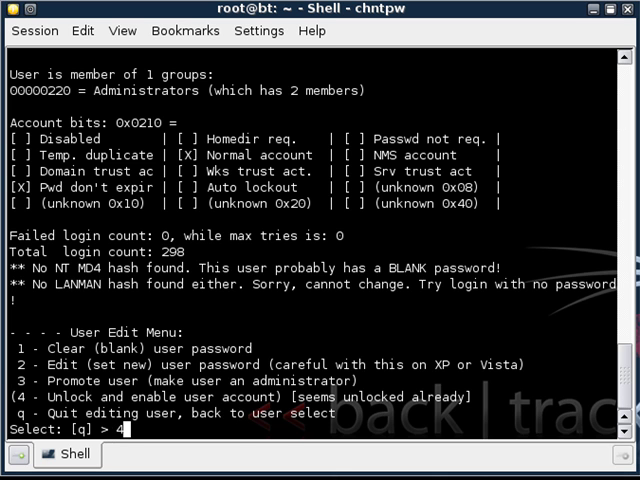
pyautogui.press('Return')
pyautogui.write('!')
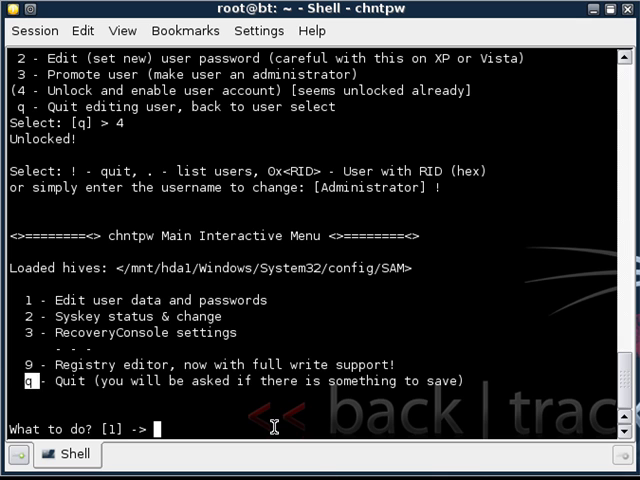
# - Quit chntpw with q and confirm y to write the SAM hive
pyautogui.write('q')
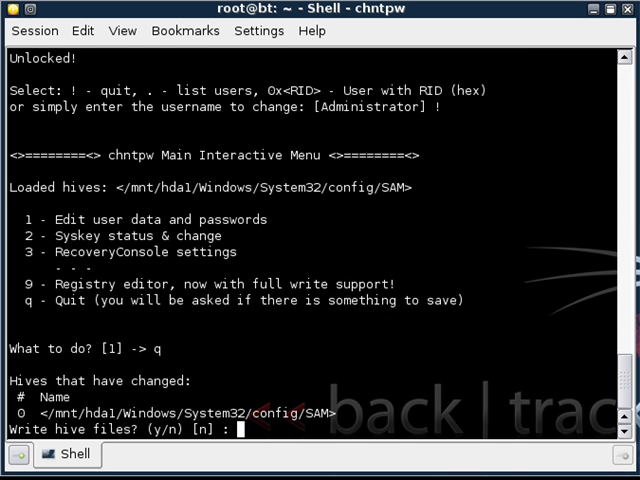
pyautogui.moveTo(143, 430)
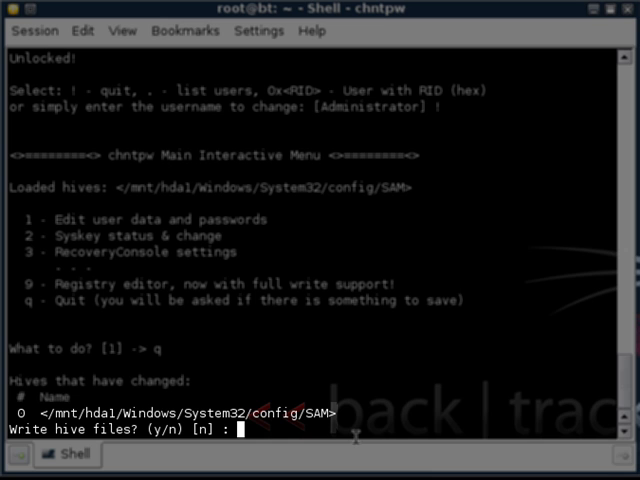
pyautogui.write('y')
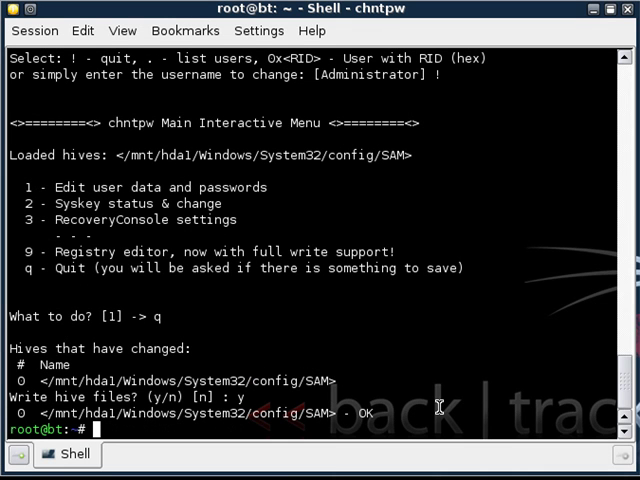
pyautogui.moveTo(412, 432)
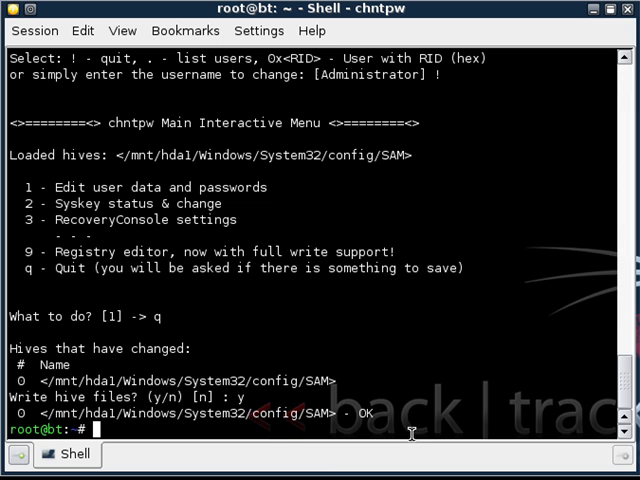
pyautogui.moveTo(345, 398)
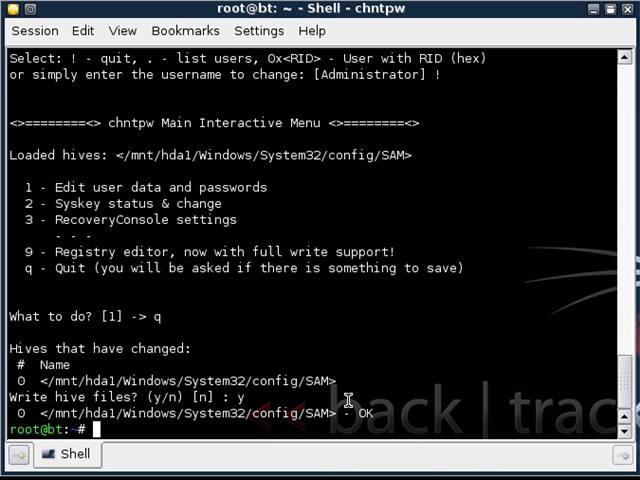
pyautogui.moveTo(337, 341)
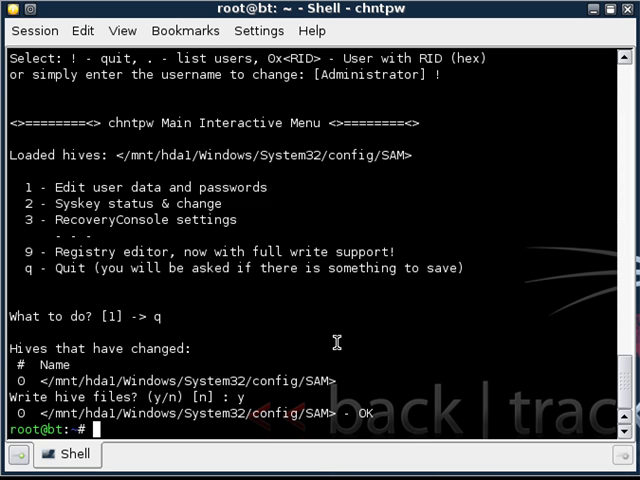